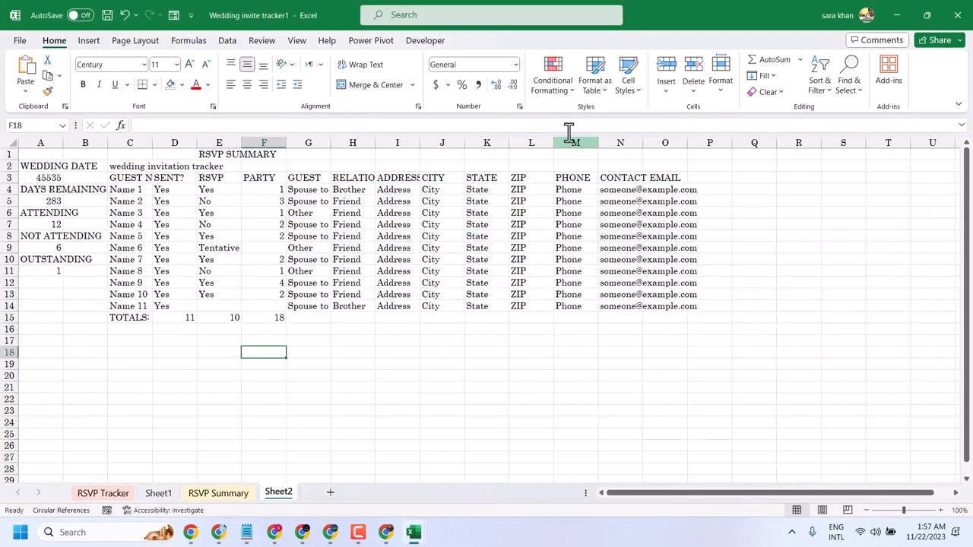
pyautogui.moveTo(562, 167)
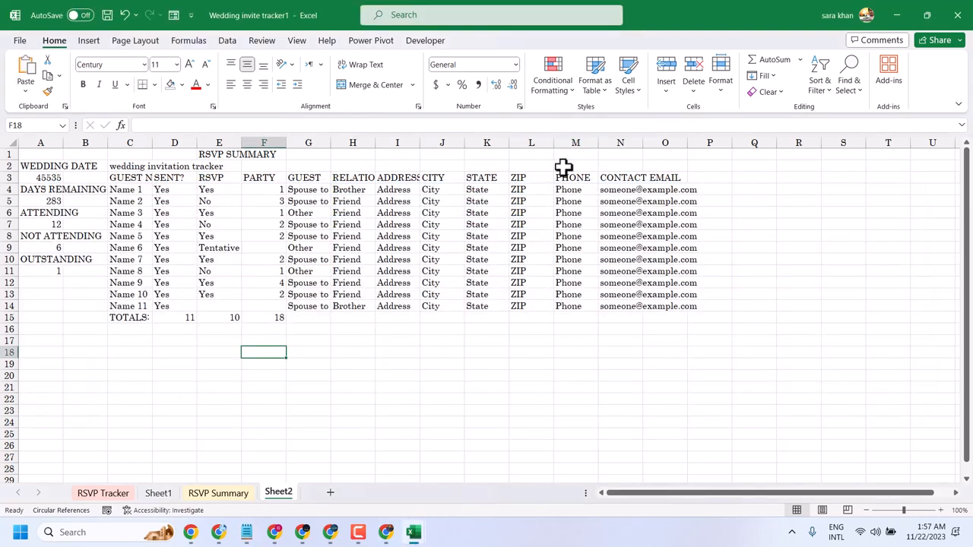
# Select the PHONE heading in M3 with its entries down to M14.
pyautogui.click(575, 142)
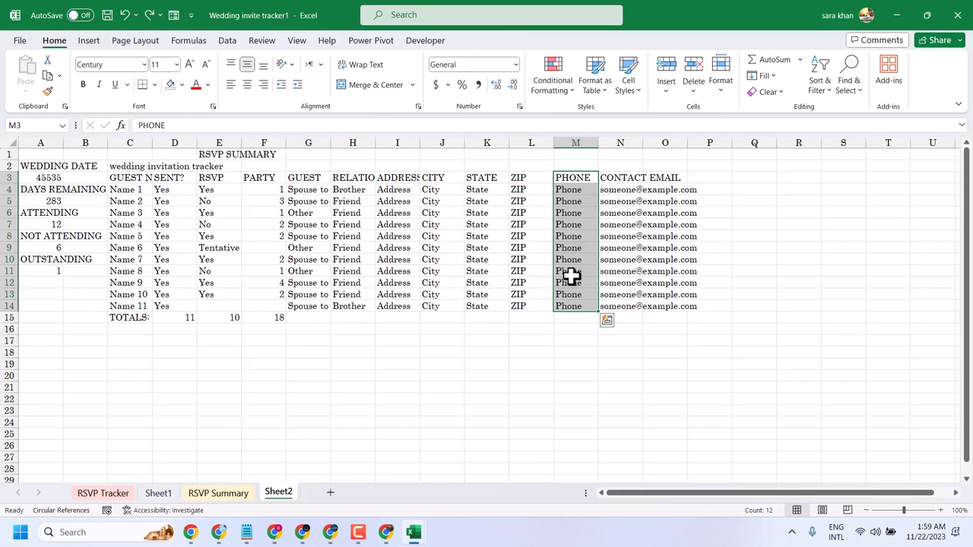
pyautogui.moveTo(565, 231)
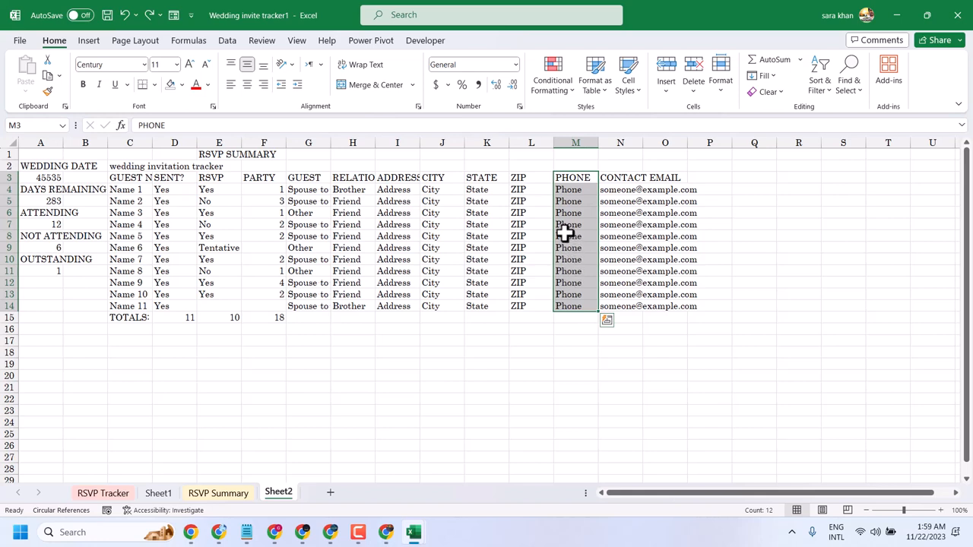
pyautogui.moveTo(551, 231)
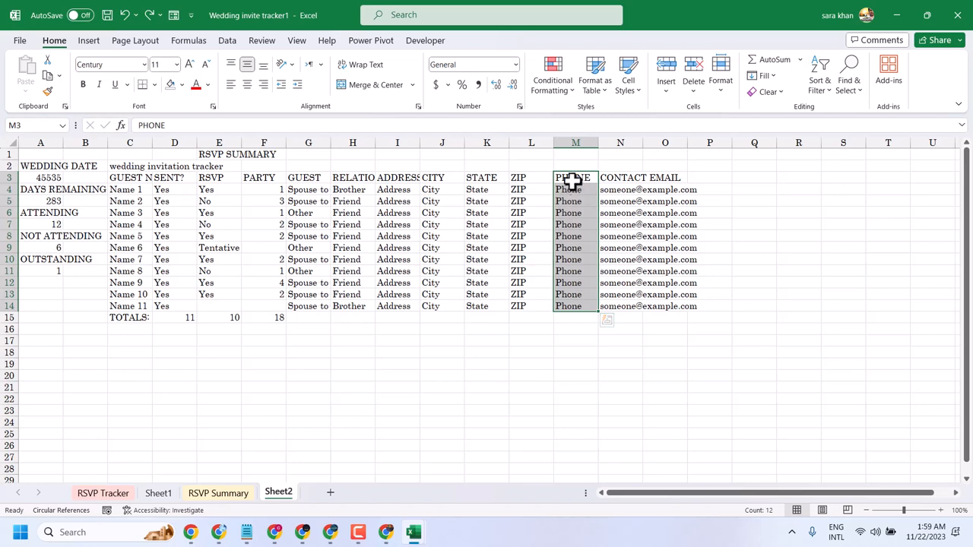
# Widen column H so the full RELATION heading shows, keeping PHONE selected.
pyautogui.click(575, 142)
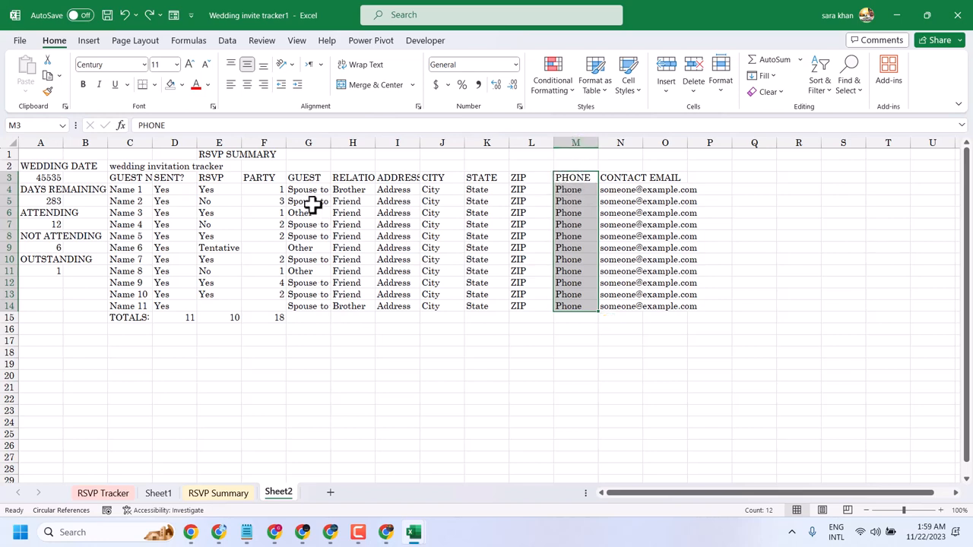
pyautogui.moveTo(333, 180)
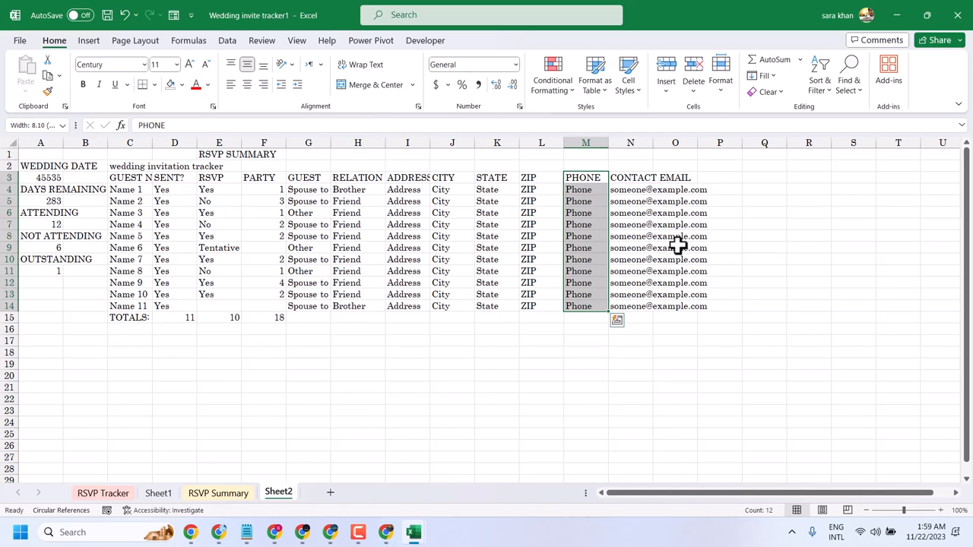
pyautogui.moveTo(566, 228)
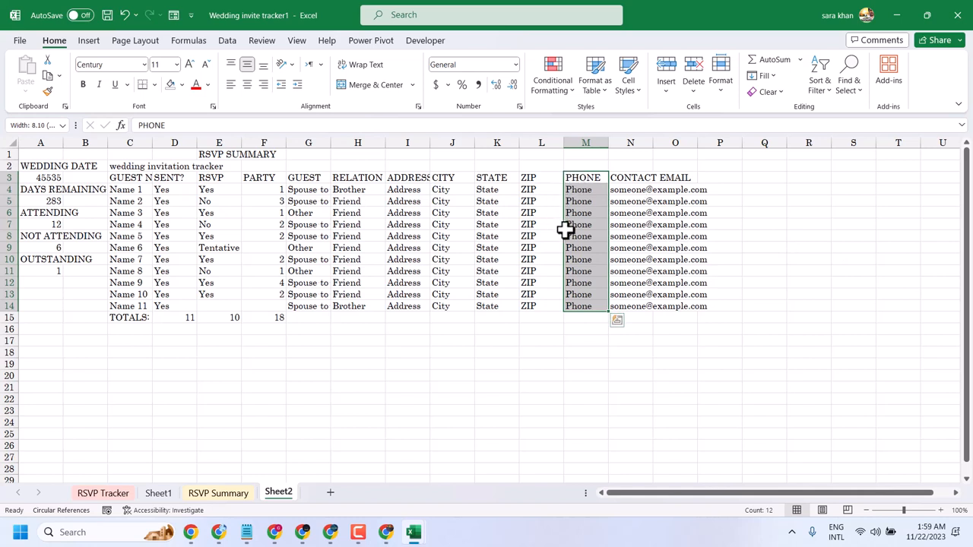
pyautogui.moveTo(565, 226)
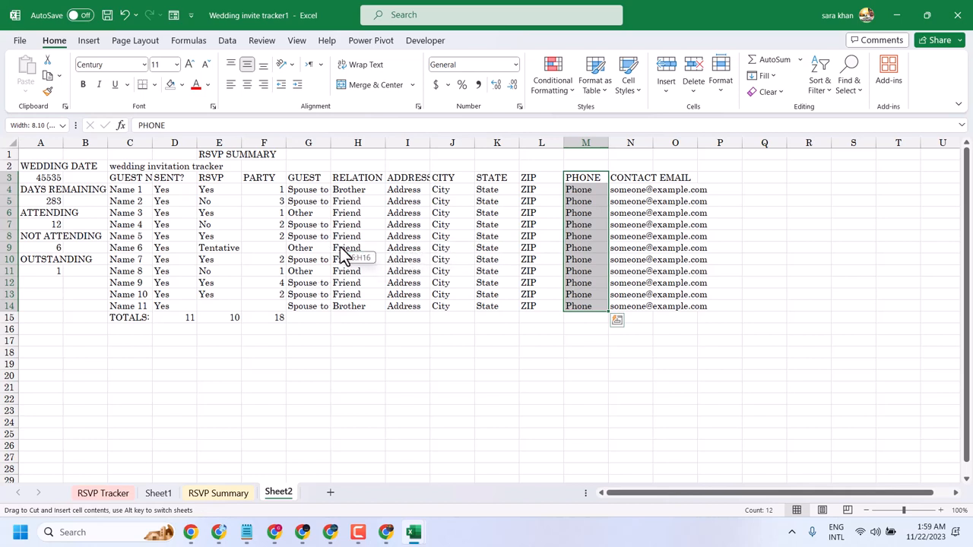
pyautogui.moveTo(340, 256)
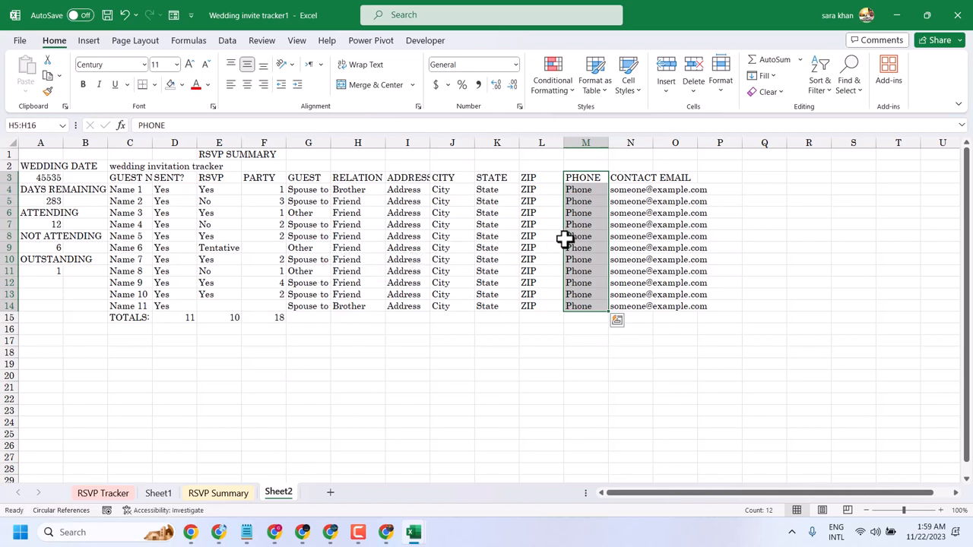
pyautogui.moveTo(563, 225)
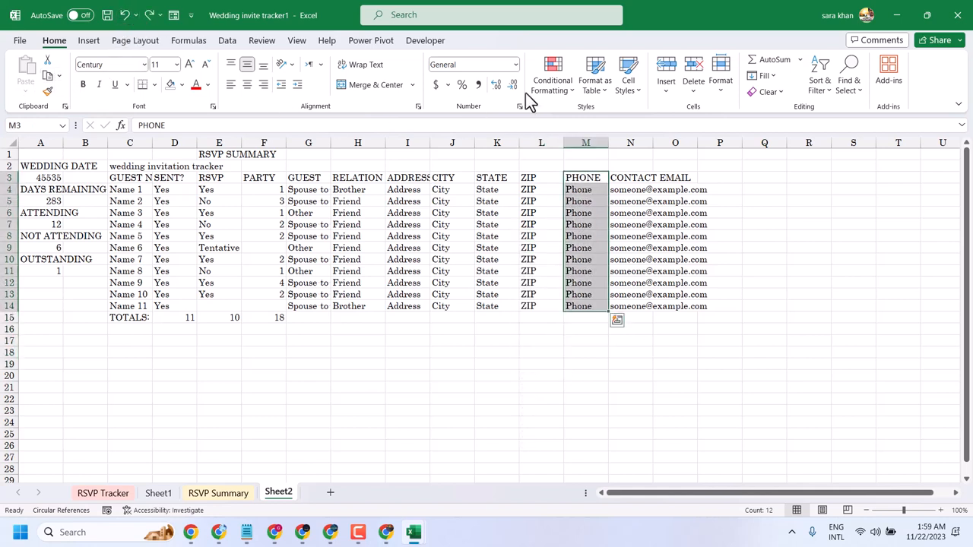
pyautogui.click(585, 143)
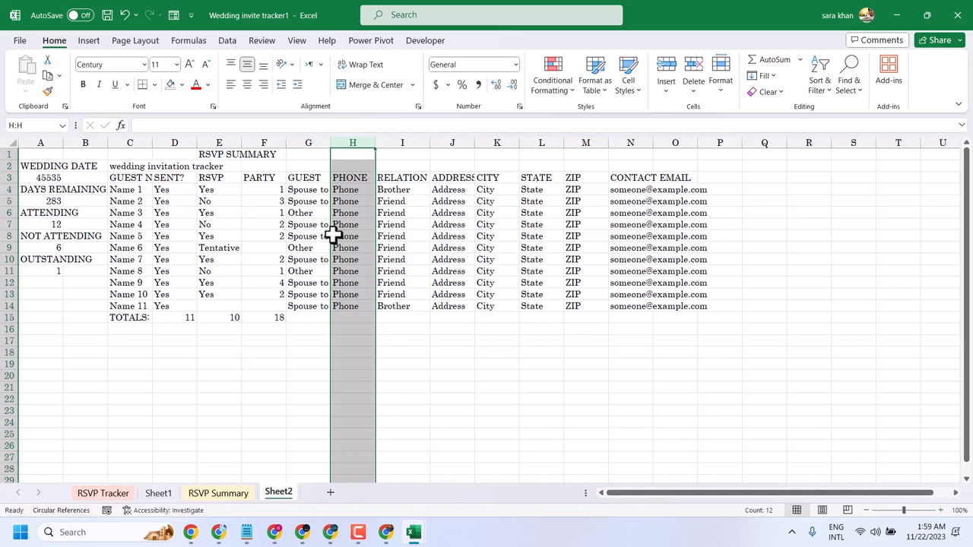
pyautogui.moveTo(395, 234)
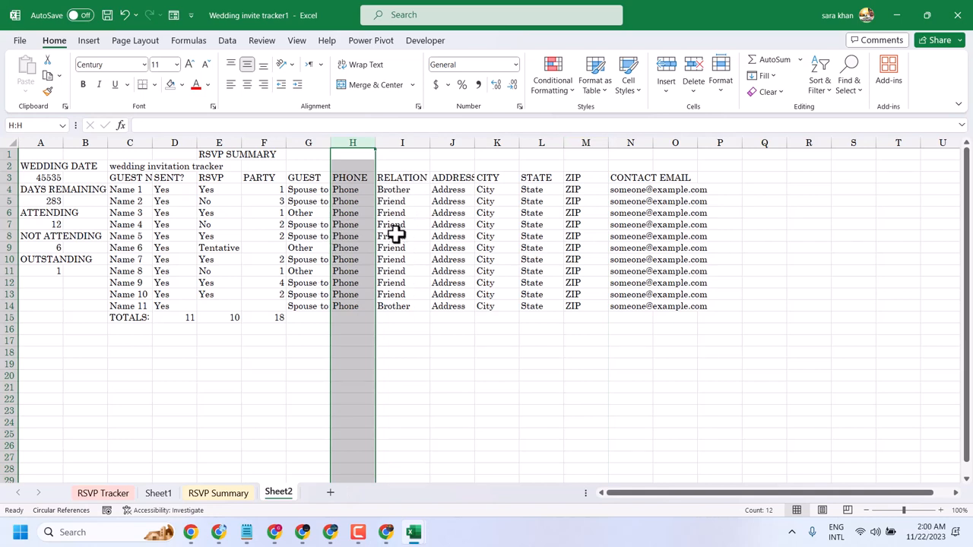
pyautogui.moveTo(687, 205)
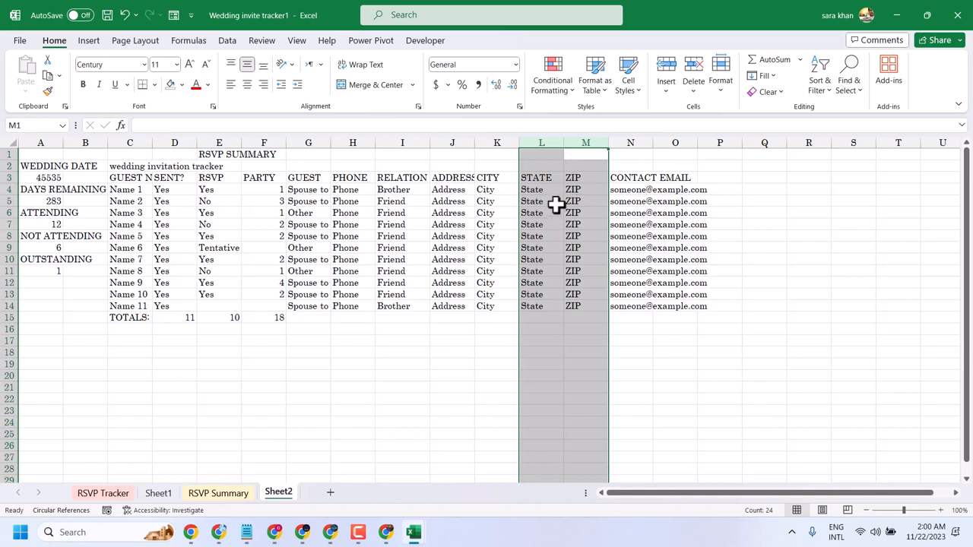
pyautogui.moveTo(565, 189)
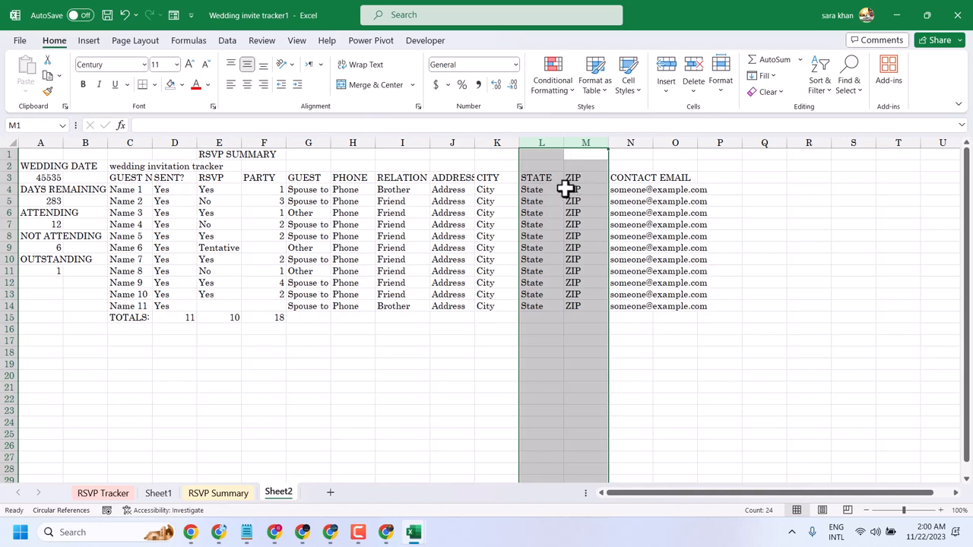
pyautogui.moveTo(269, 237)
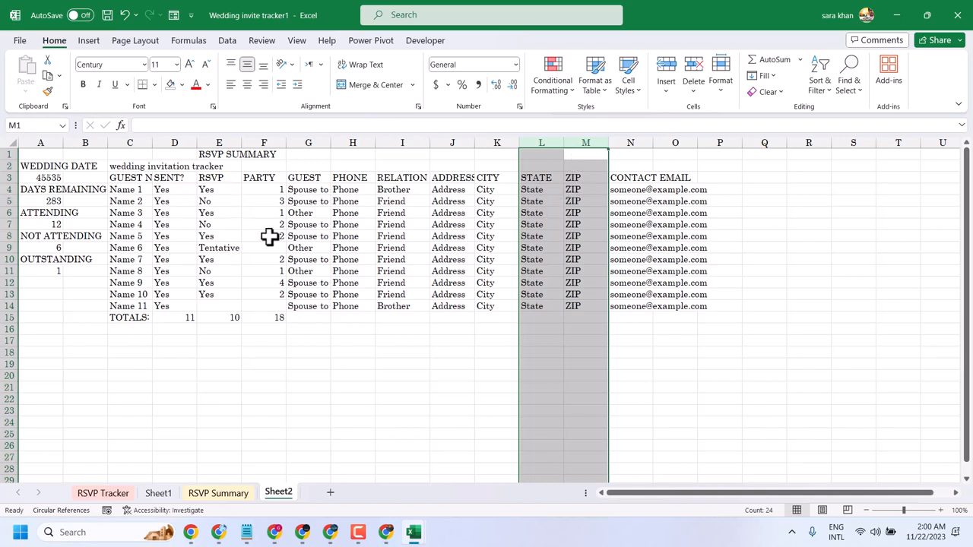
pyautogui.moveTo(532, 203)
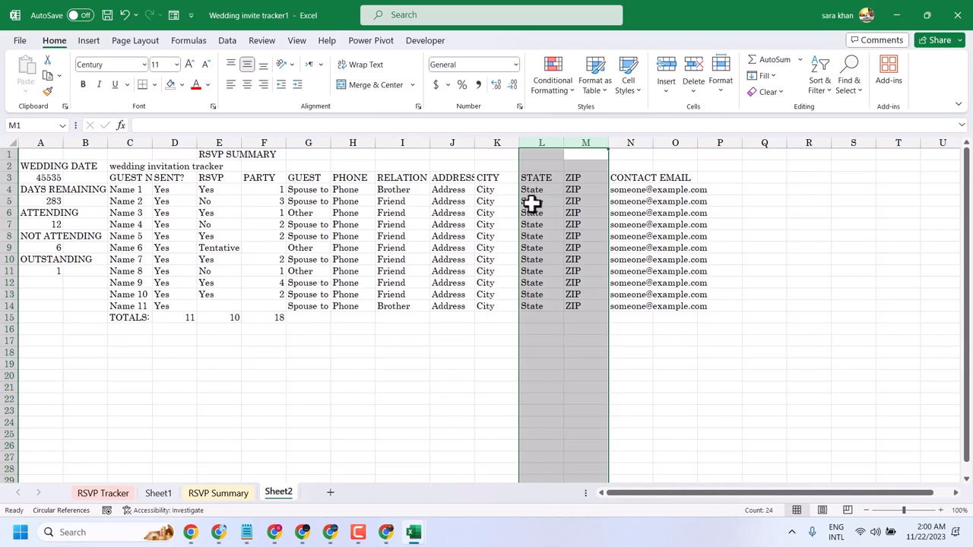
pyautogui.moveTo(526, 213)
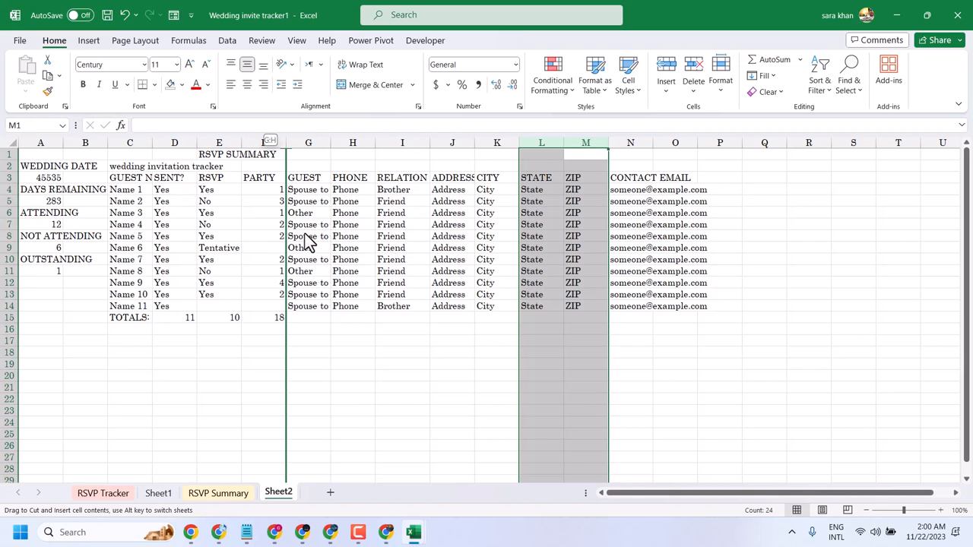
pyautogui.moveTo(276, 241)
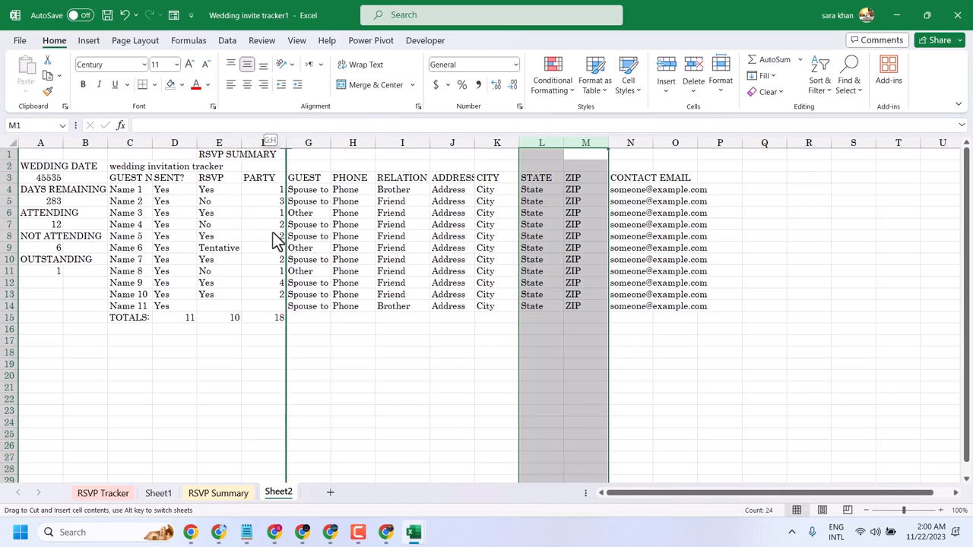